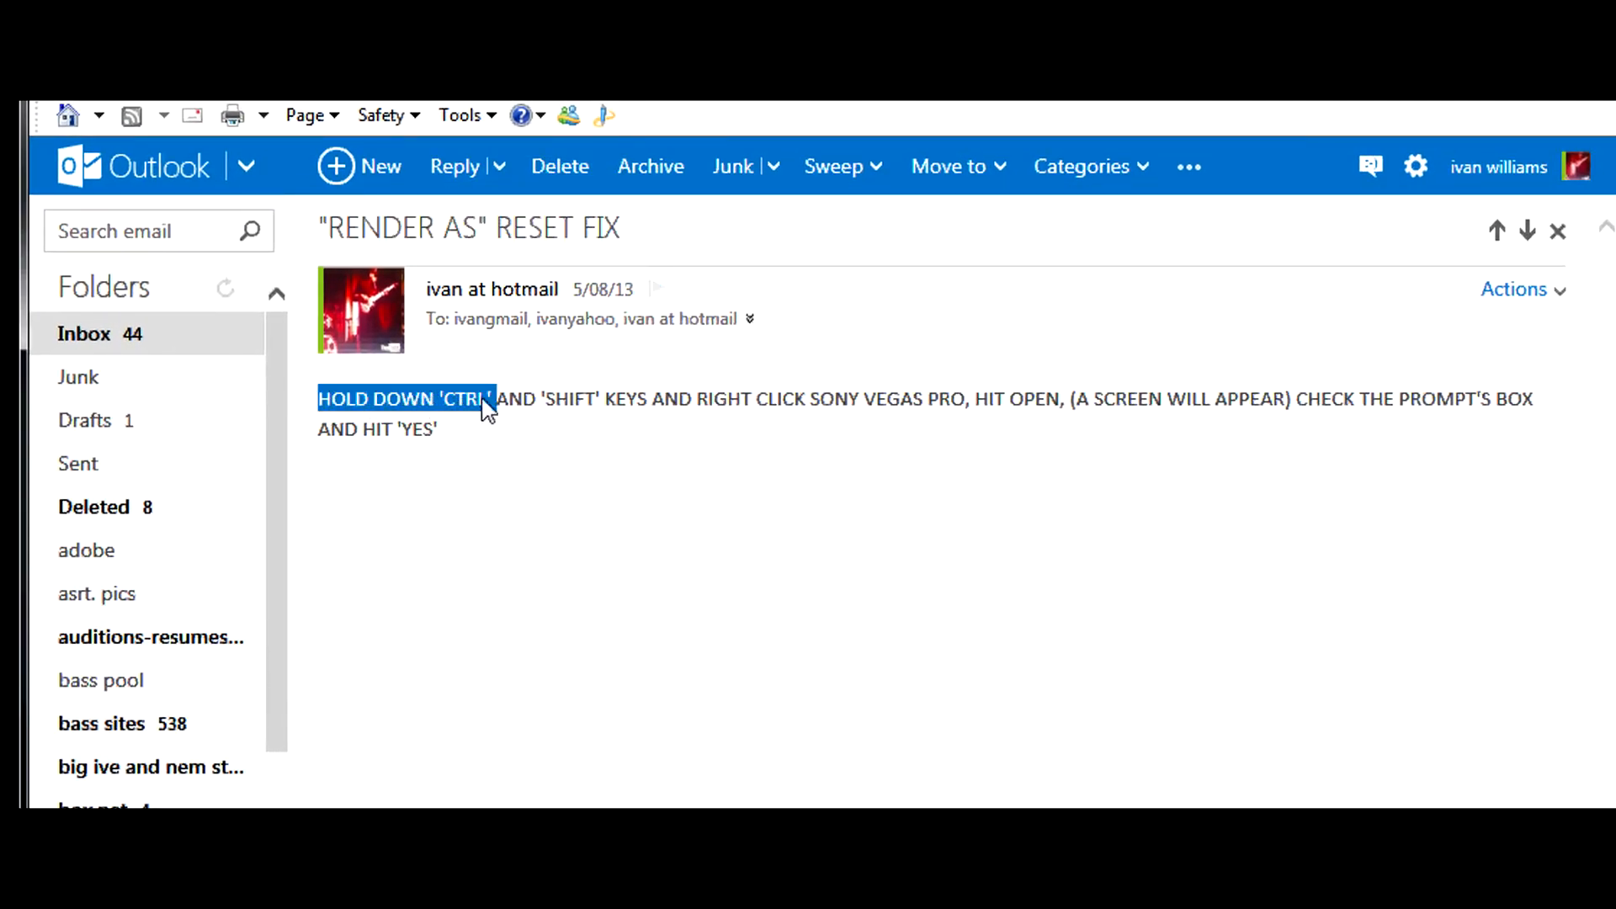
# Step: Highlight the emailed instructions about holding Ctrl+Shift and right-clicking the shortcut
pyautogui.moveTo(485, 399); pyautogui.dragTo(601, 399)
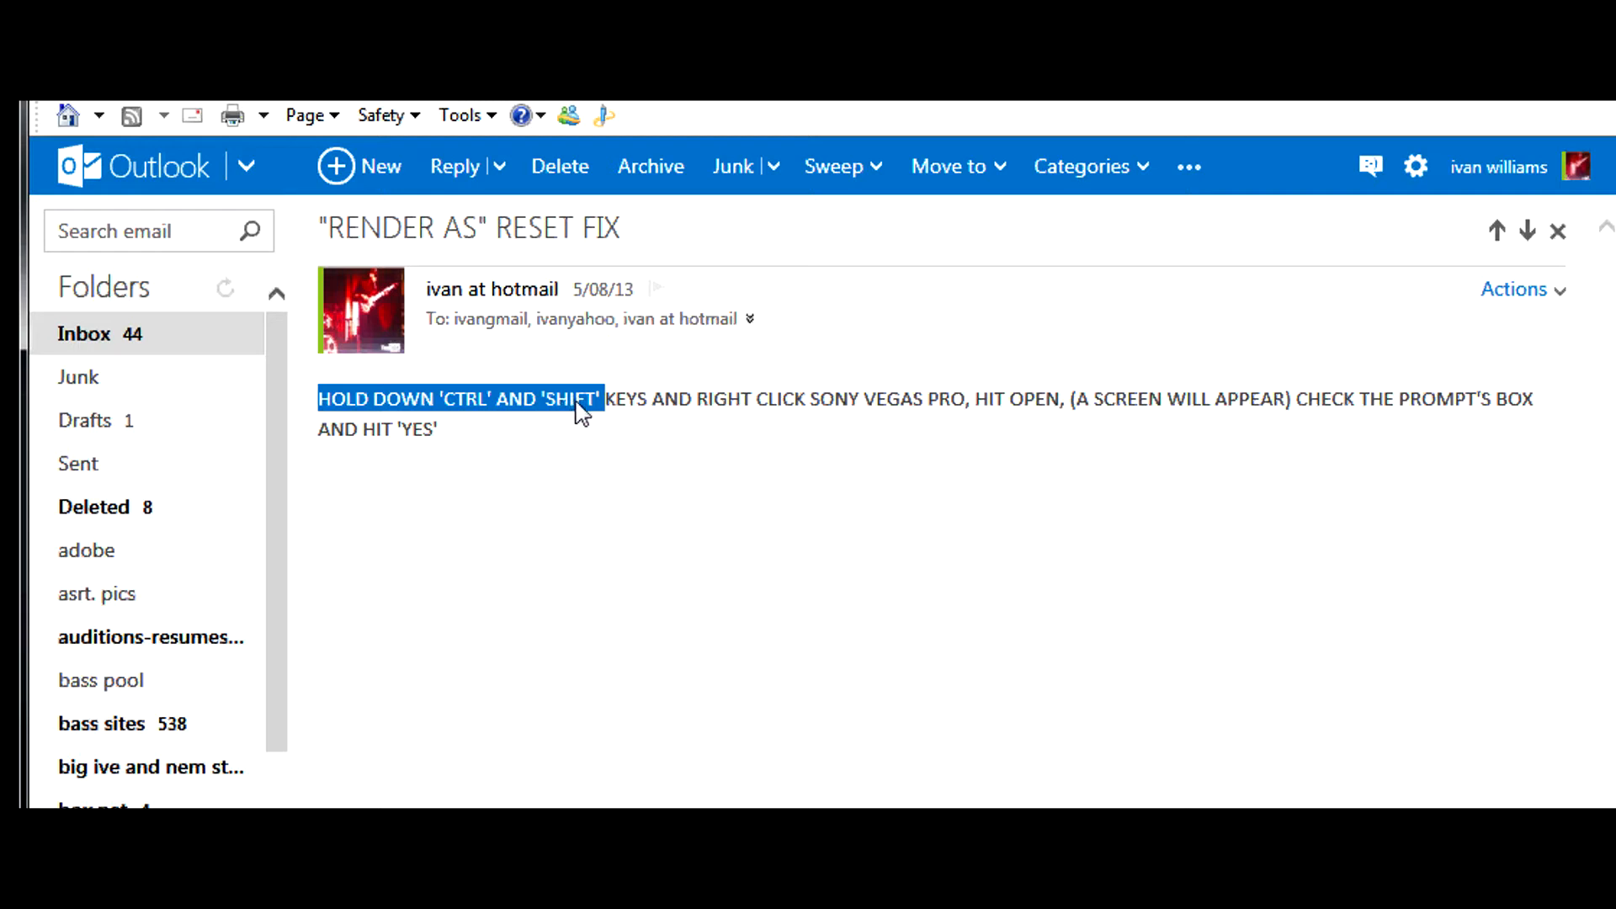
pyautogui.moveTo(619, 413)
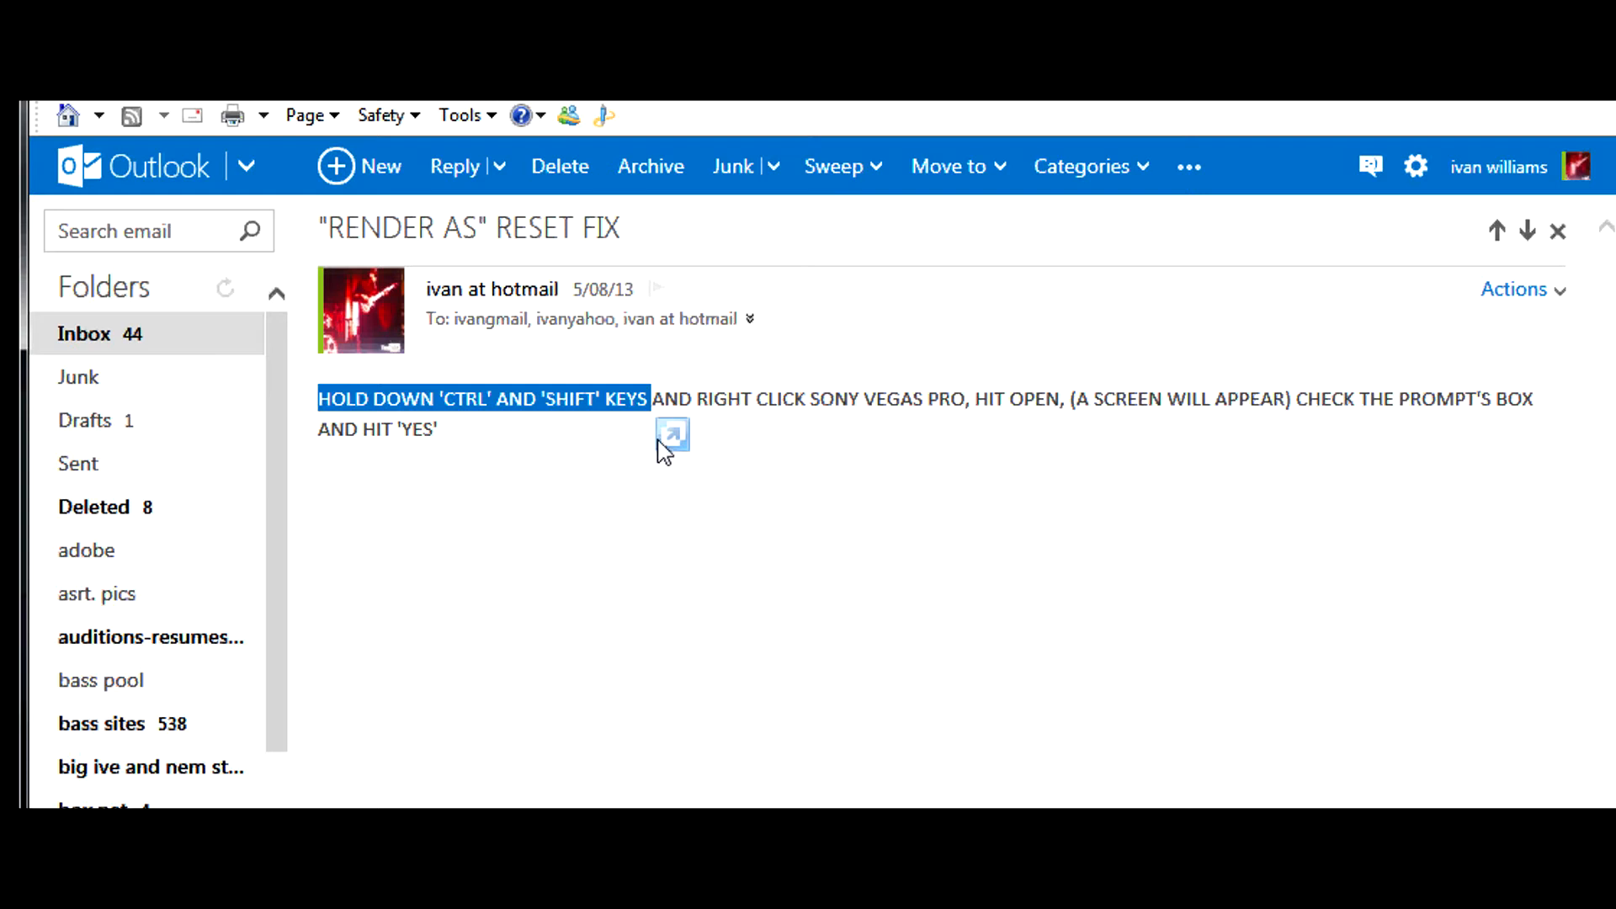
pyautogui.moveTo(696, 407)
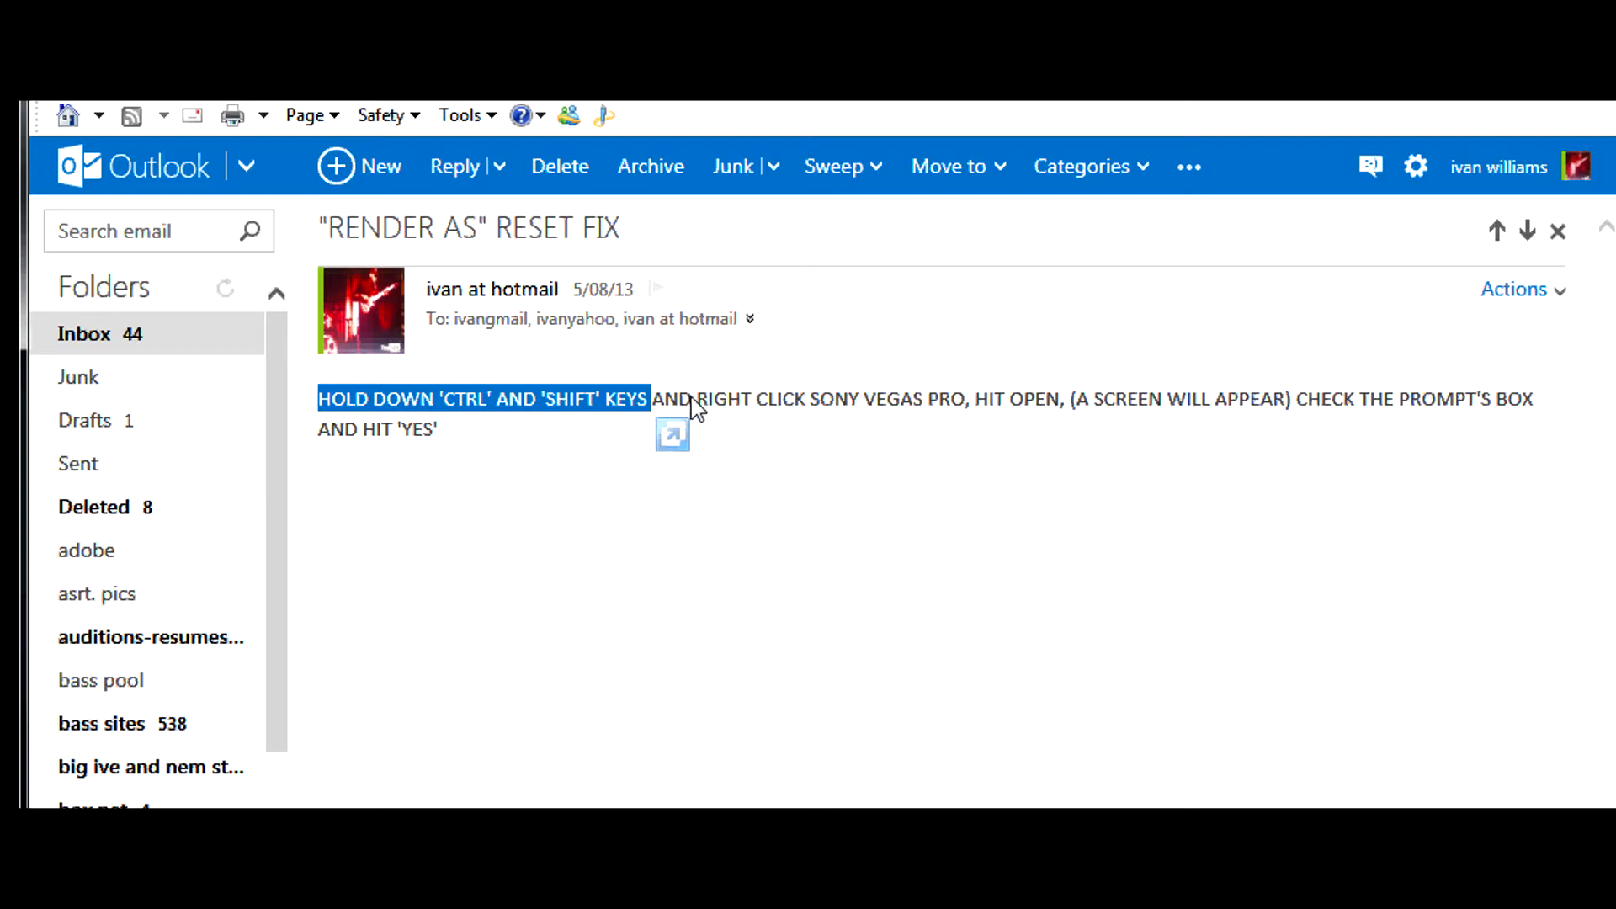
pyautogui.moveTo(624, 412)
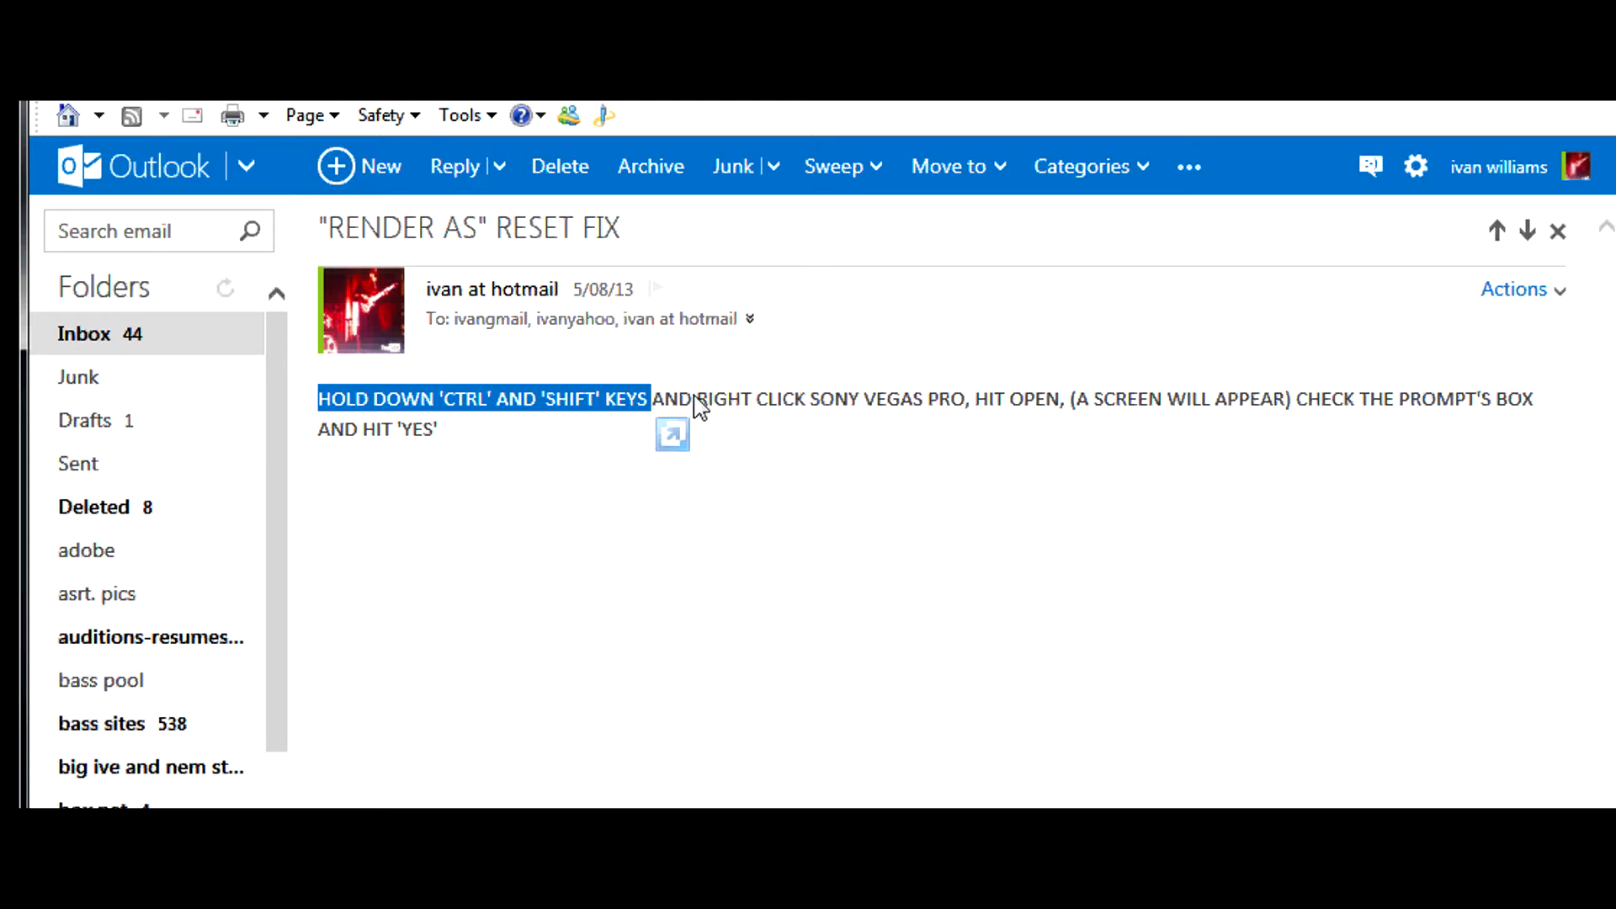
pyautogui.doubleClick(724, 399)
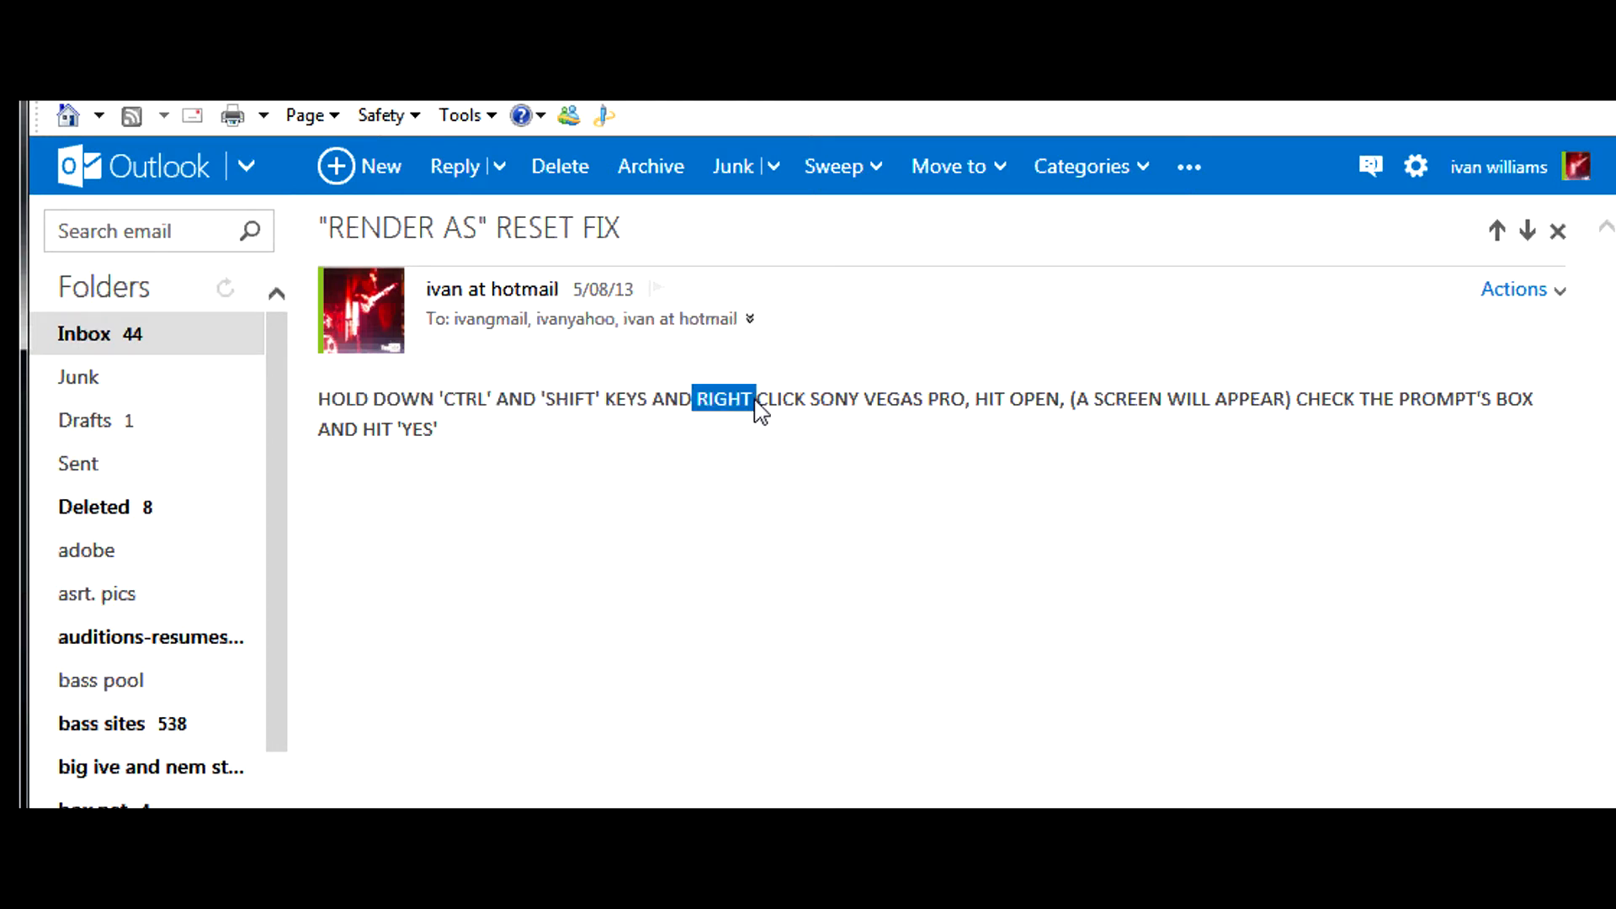
pyautogui.moveTo(754, 399); pyautogui.dragTo(959, 399)
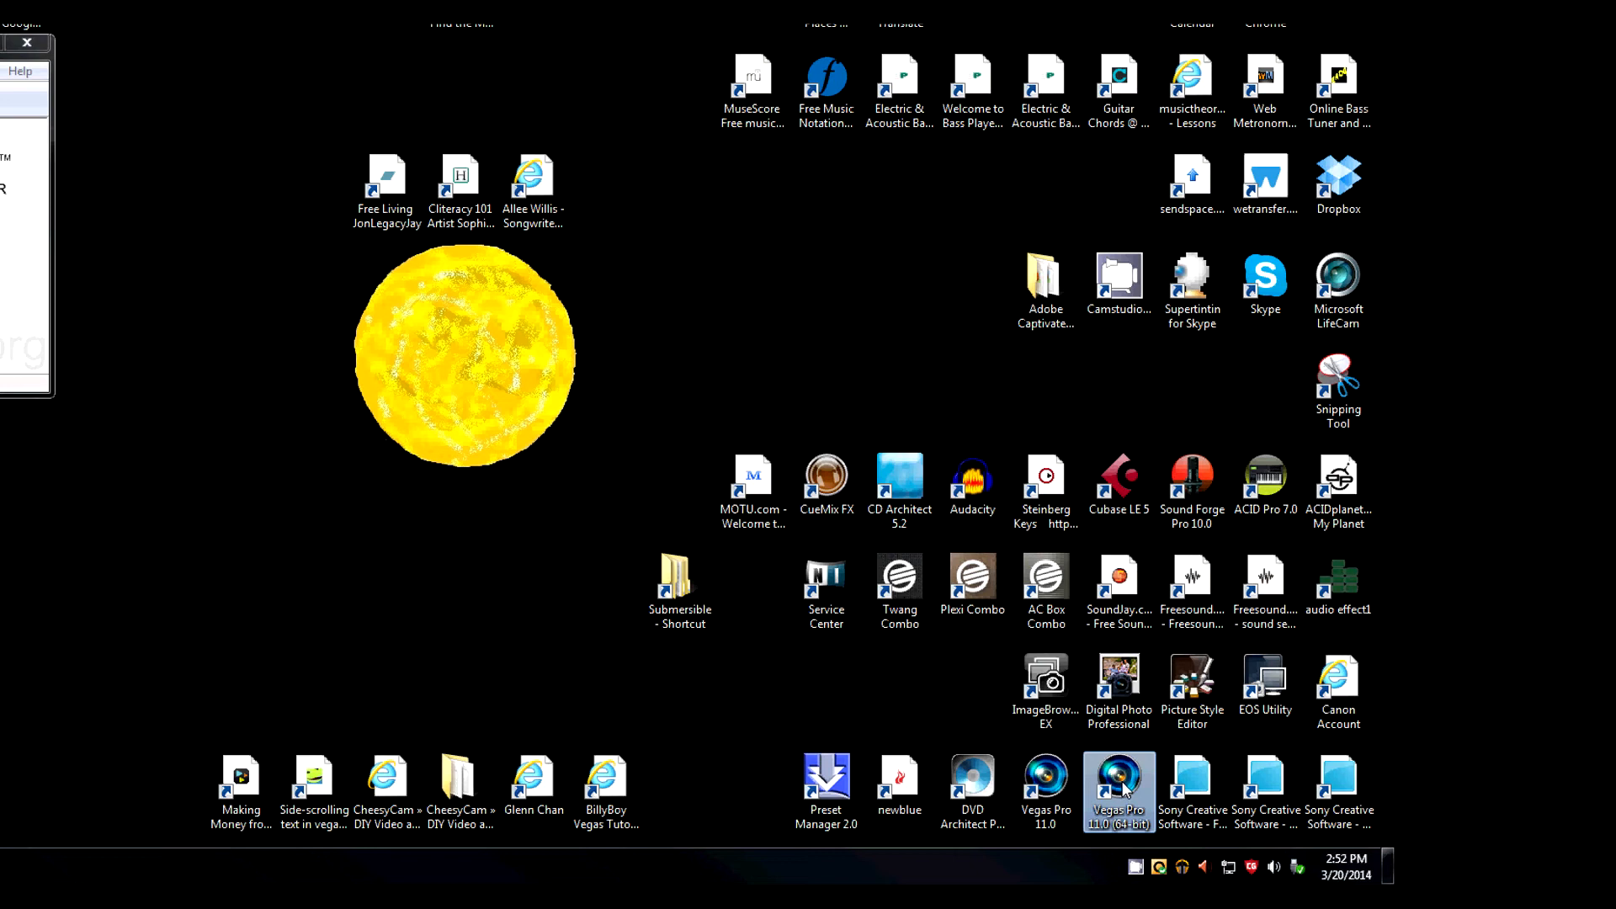
# Step: Launch Vegas Pro 11.0 from its shortcut menu so the reset-preferences prompt appears
pyautogui.rightClick(1120, 792)
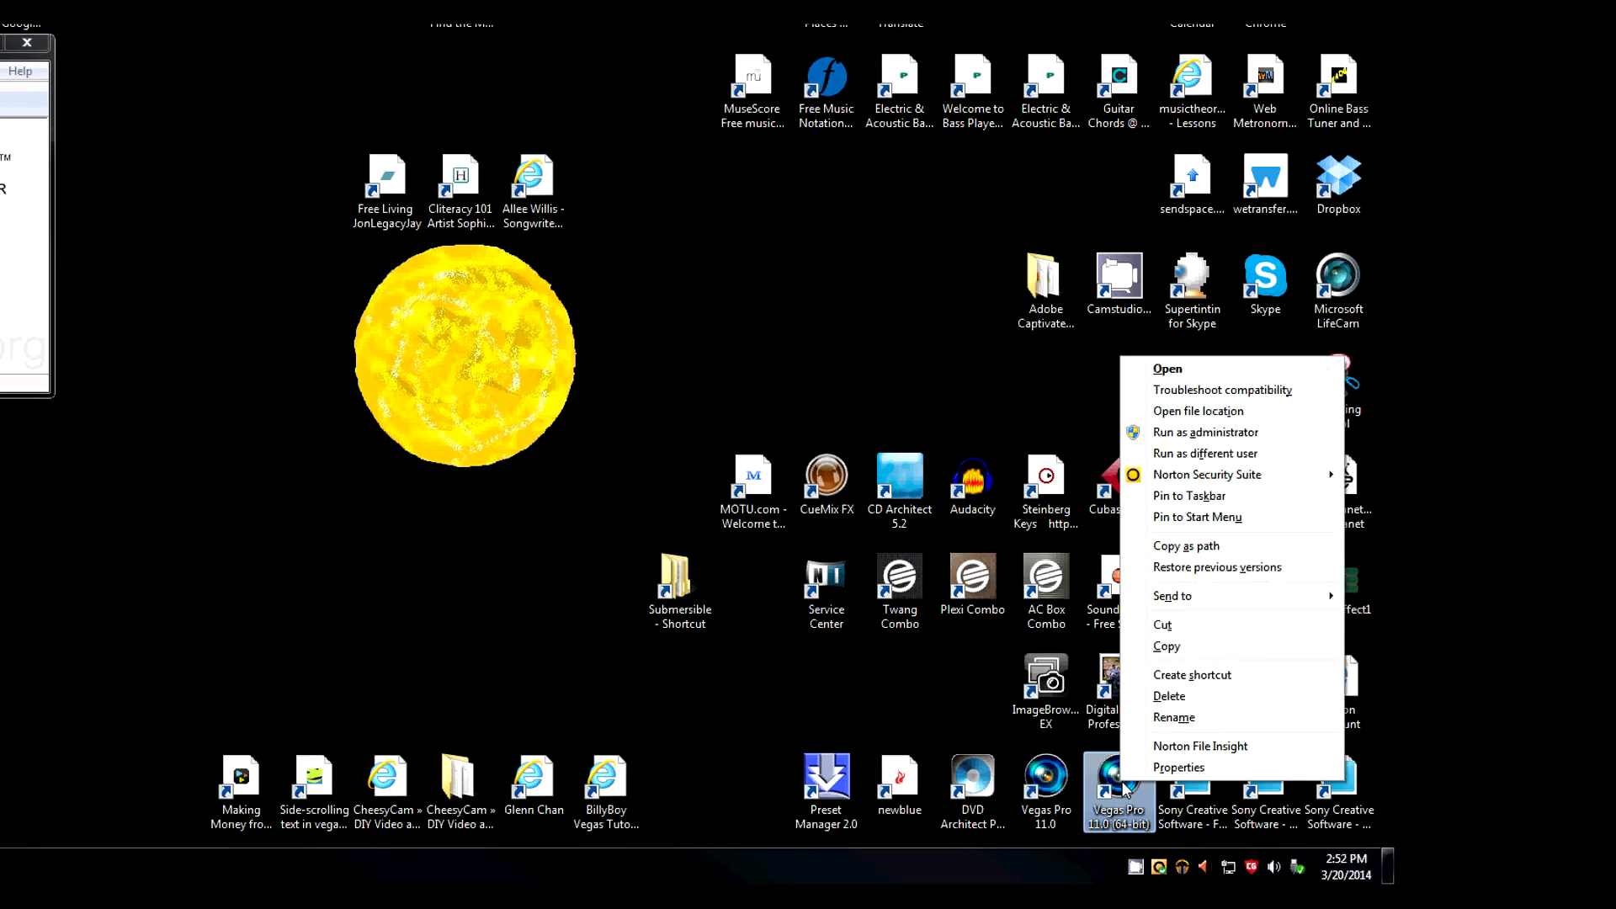
pyautogui.moveTo(1243, 560)
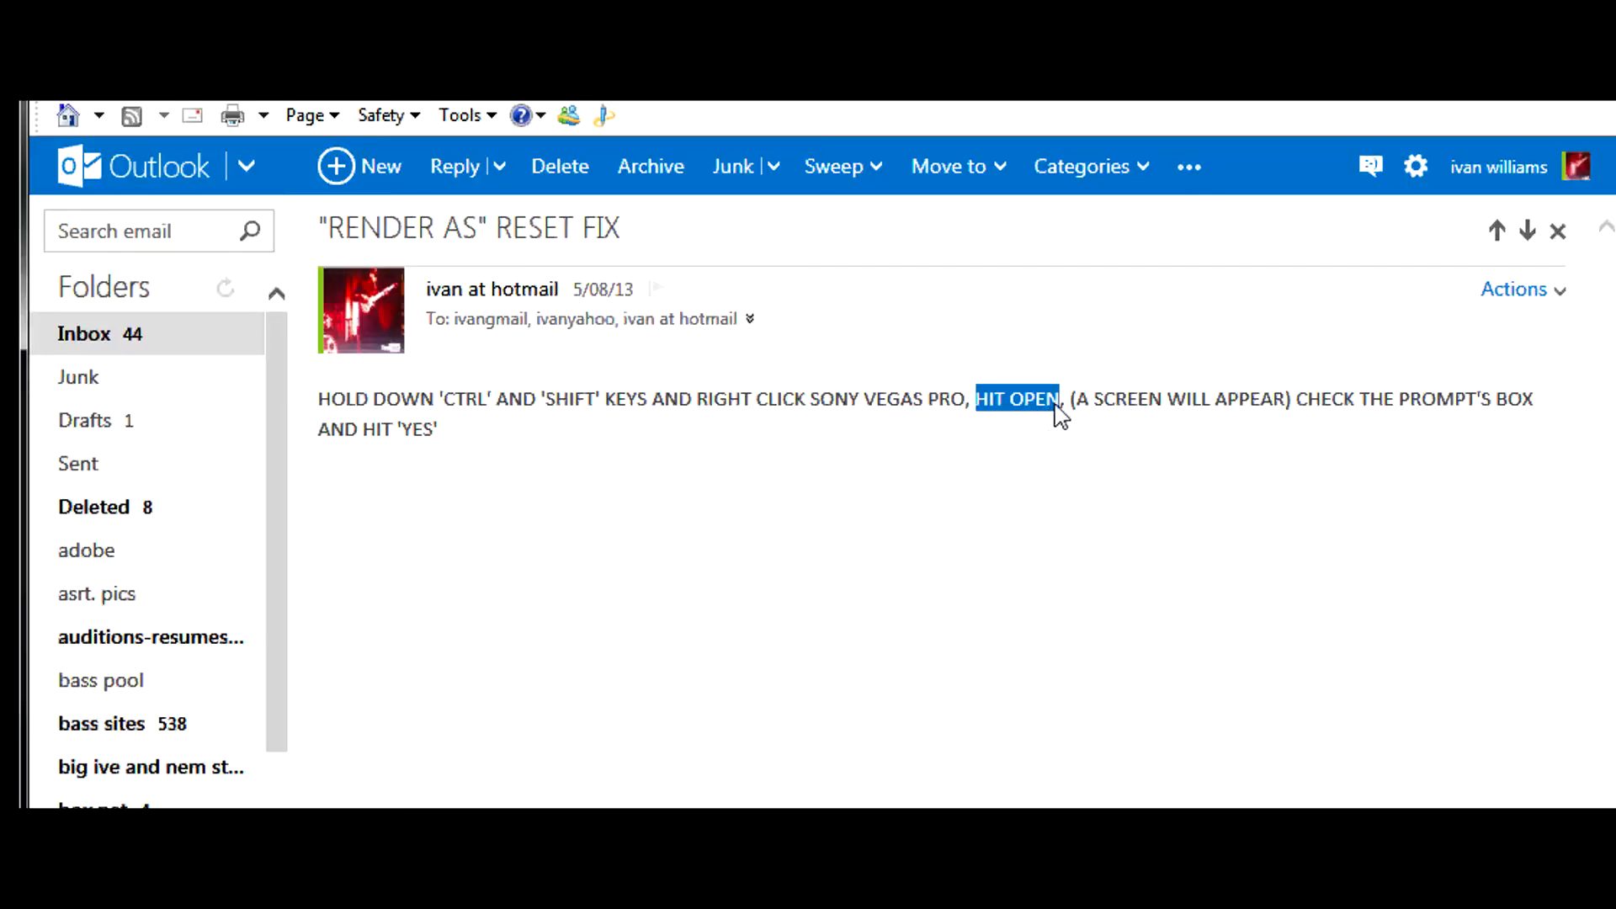
pyautogui.moveTo(1057, 399); pyautogui.dragTo(1287, 400)
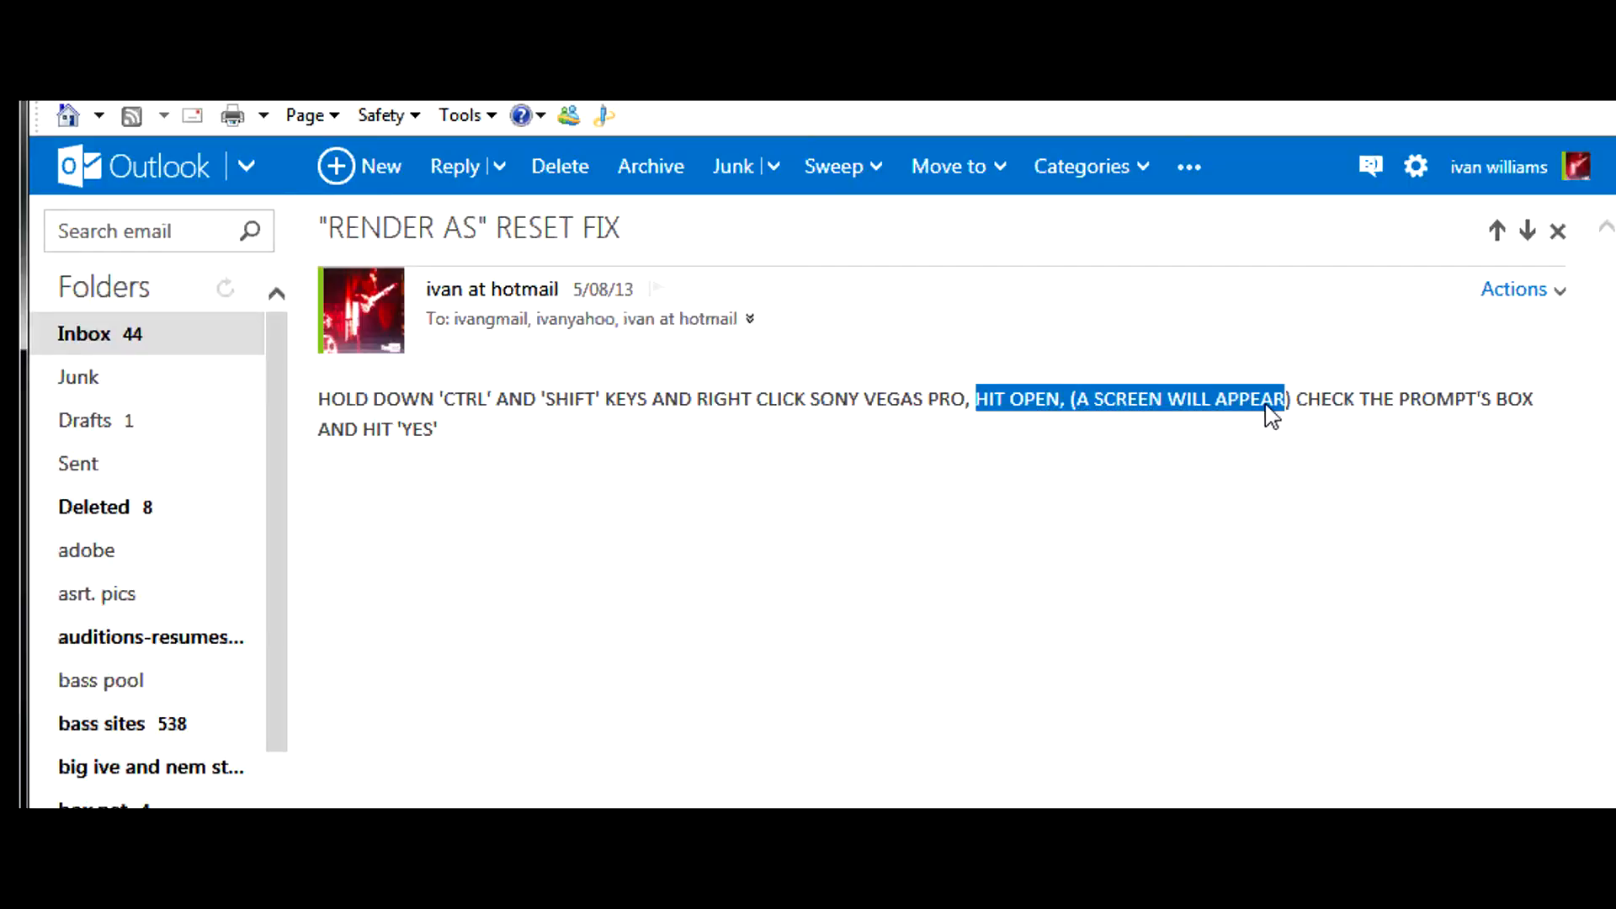
pyautogui.rightClick(1148, 784)
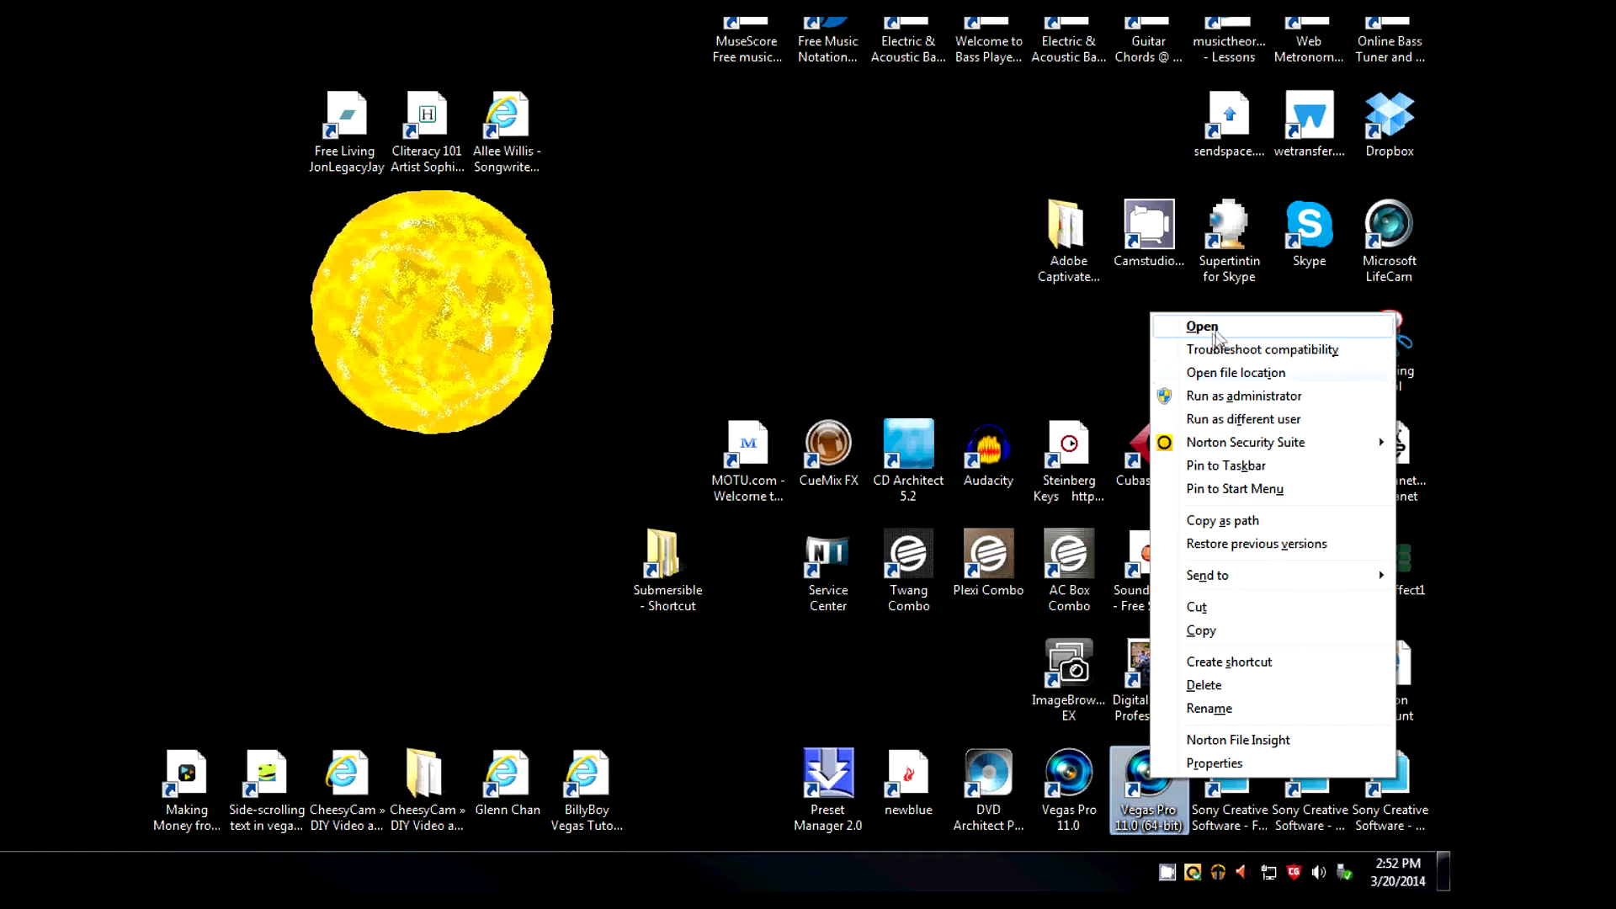
pyautogui.click(1202, 327)
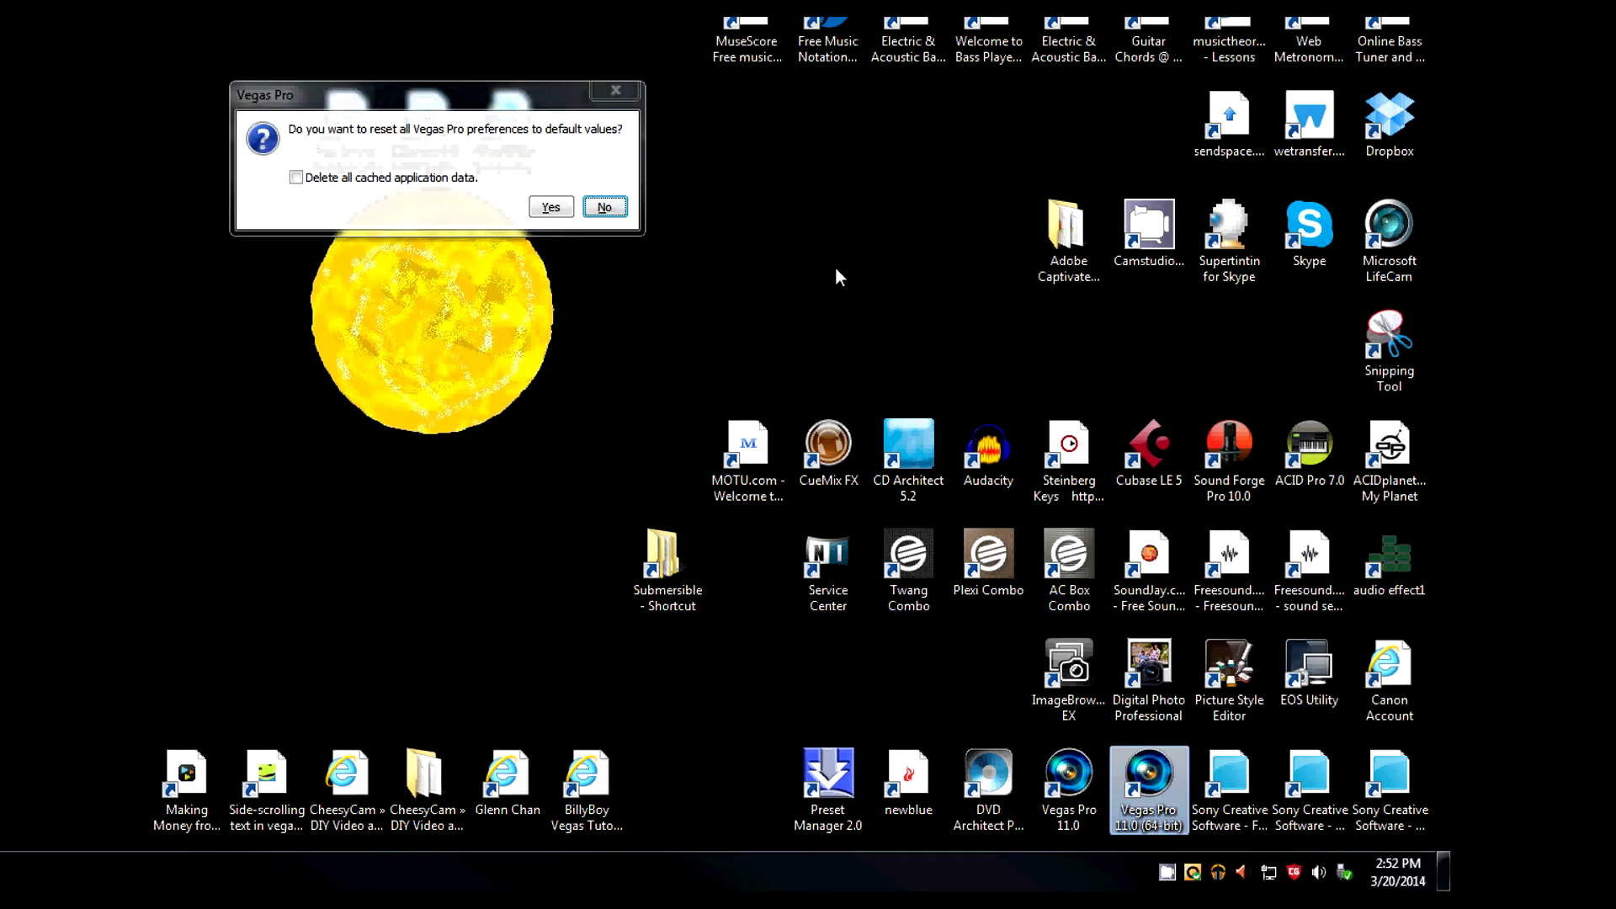
pyautogui.moveTo(266, 154)
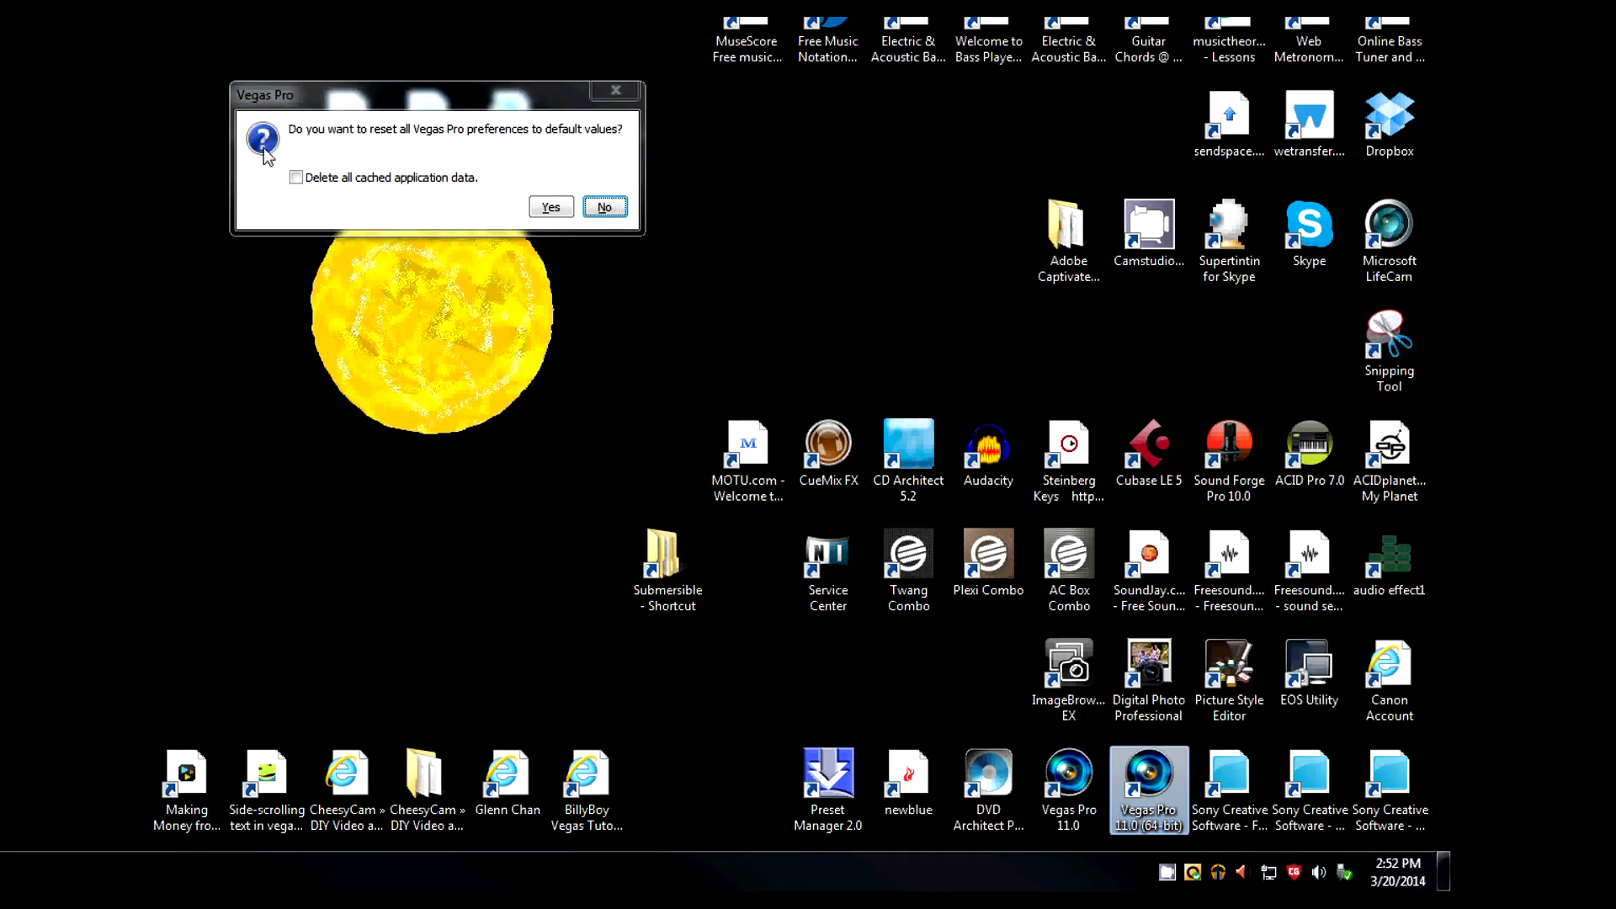
pyautogui.moveTo(312, 151)
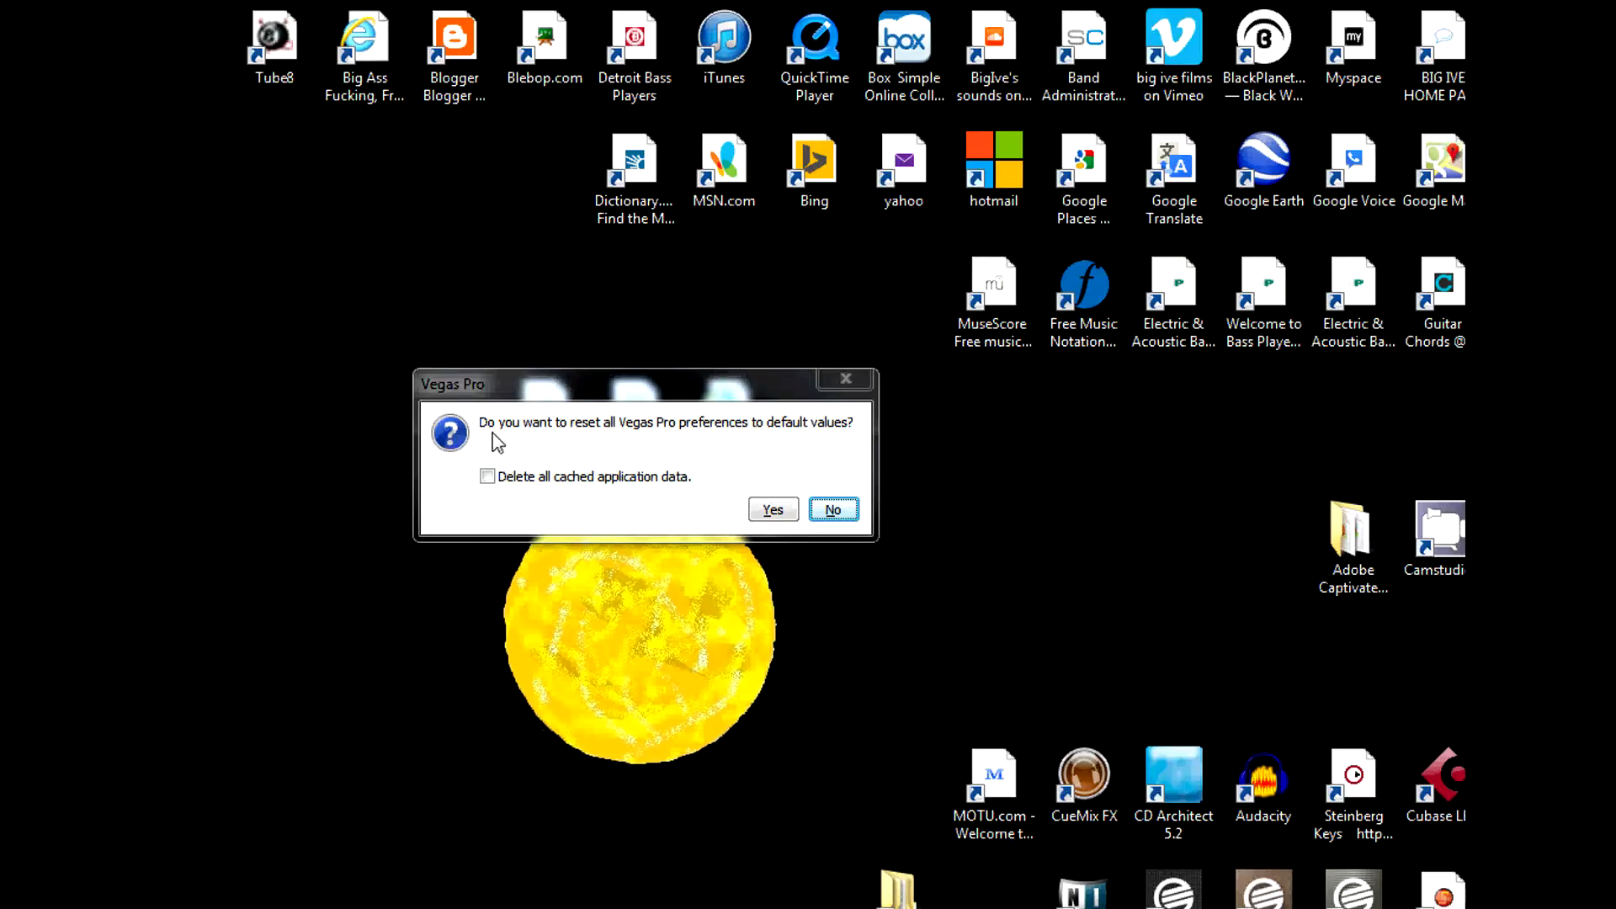
pyautogui.moveTo(673, 438)
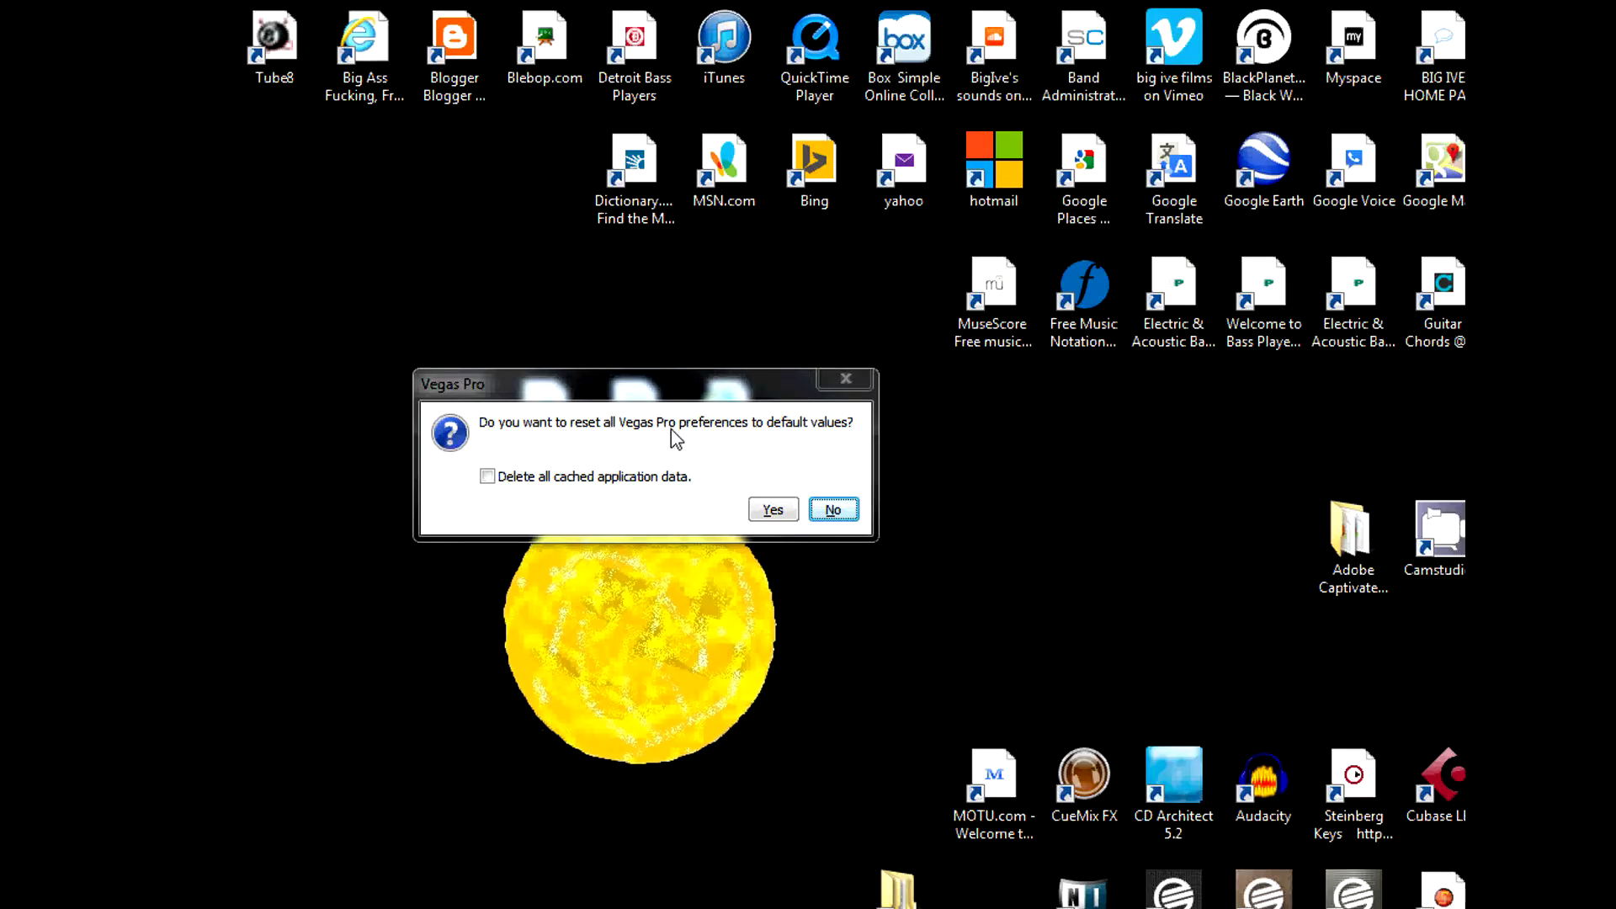
pyautogui.moveTo(835, 433)
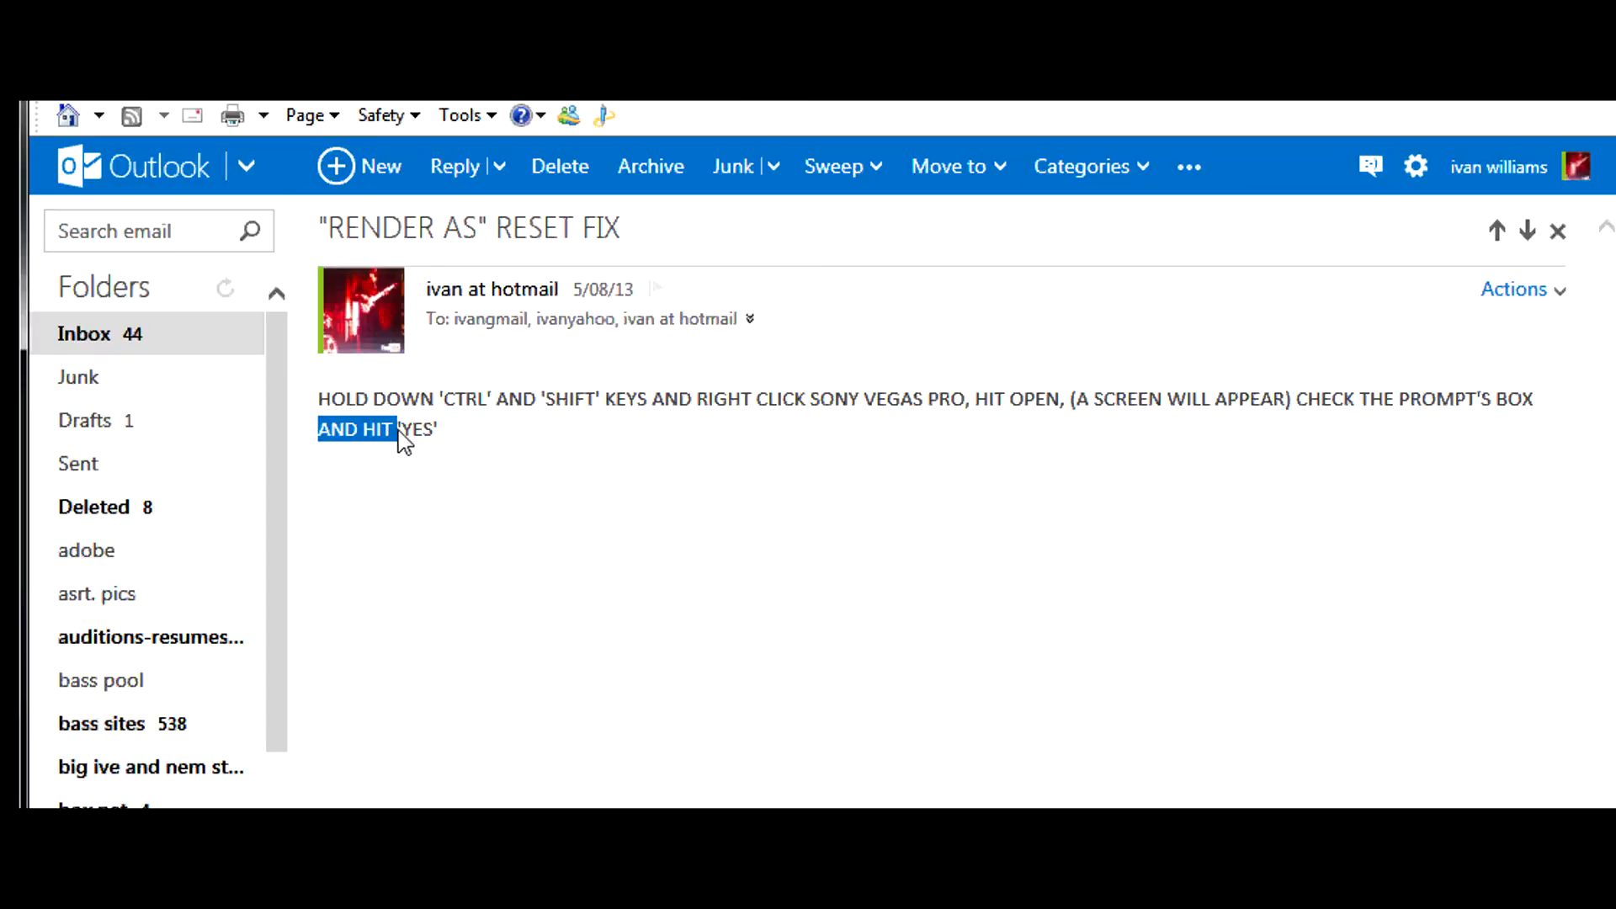
pyautogui.moveTo(397, 428); pyautogui.dragTo(438, 429)
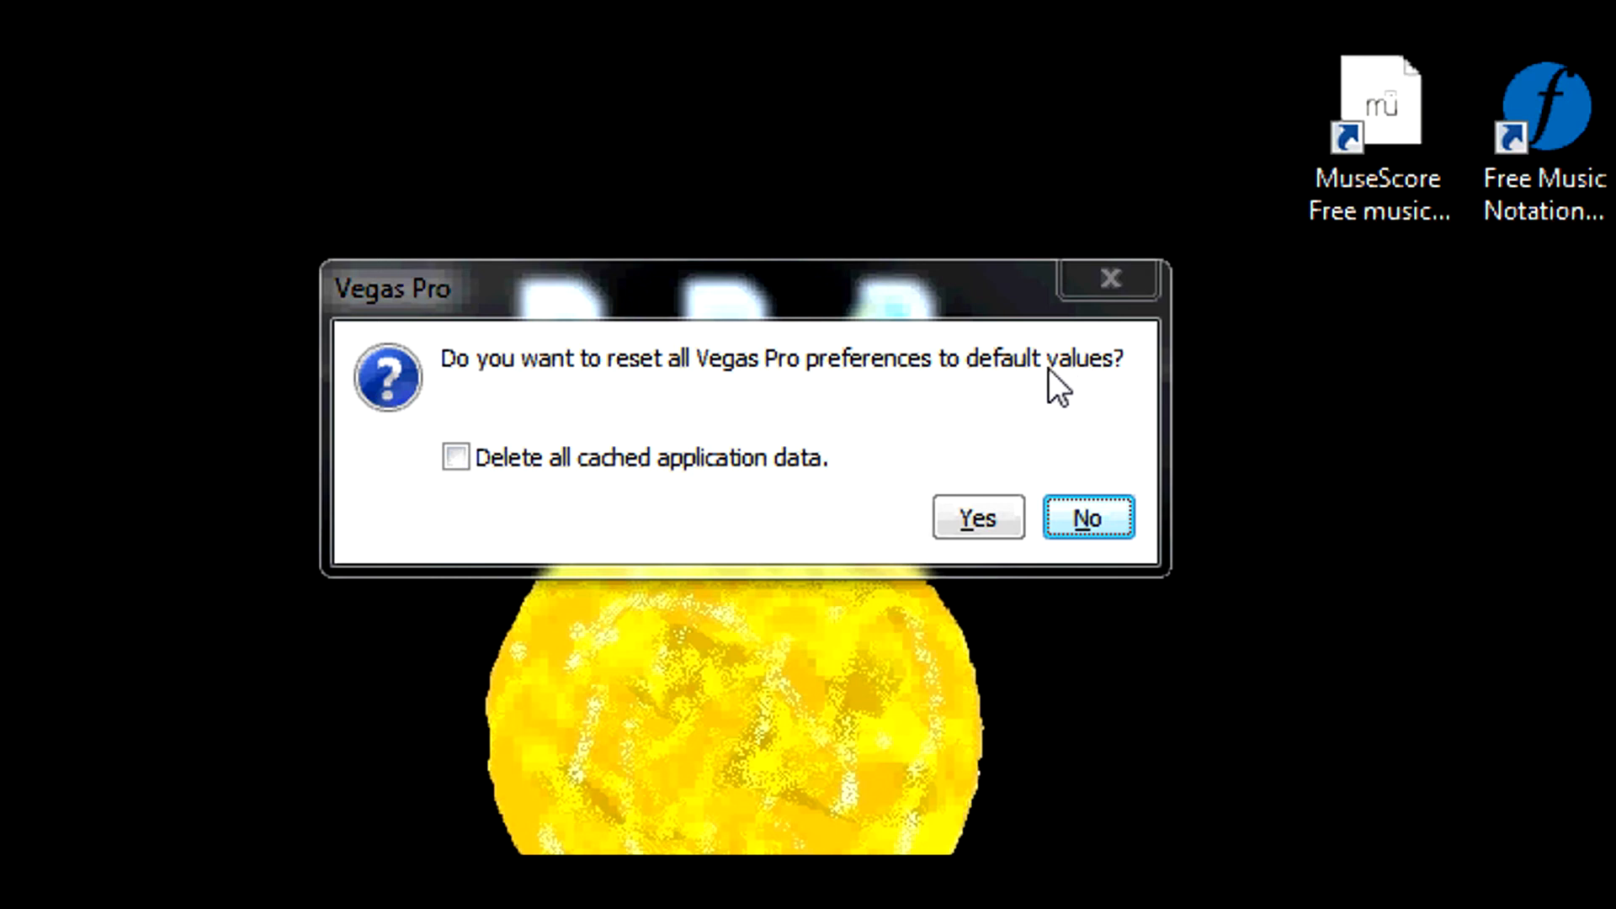
pyautogui.moveTo(969, 562)
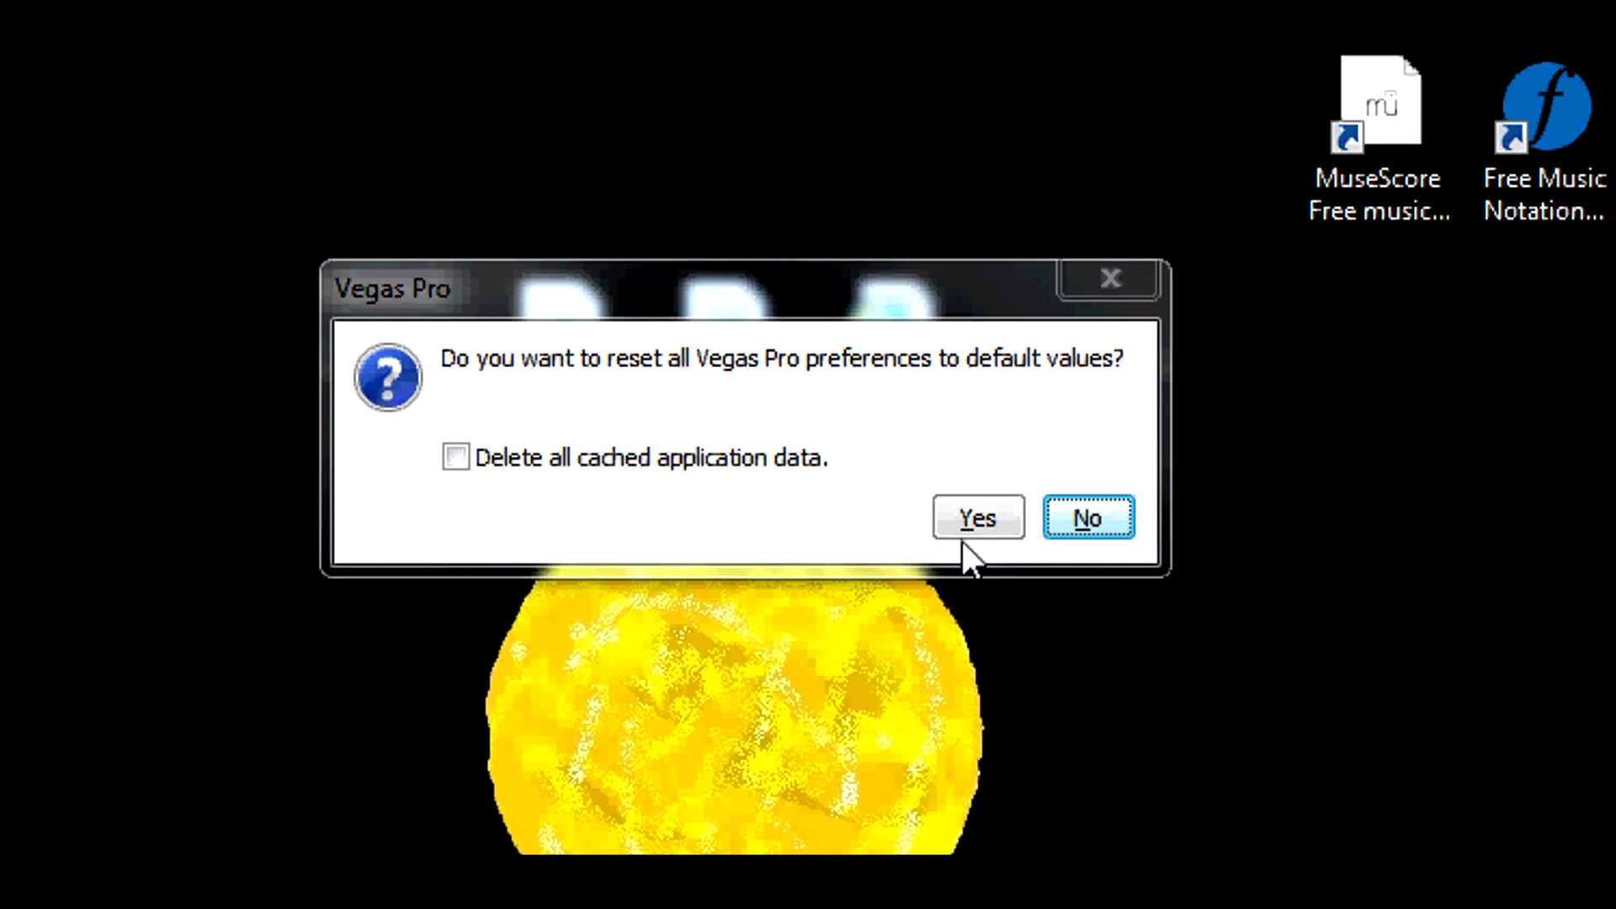